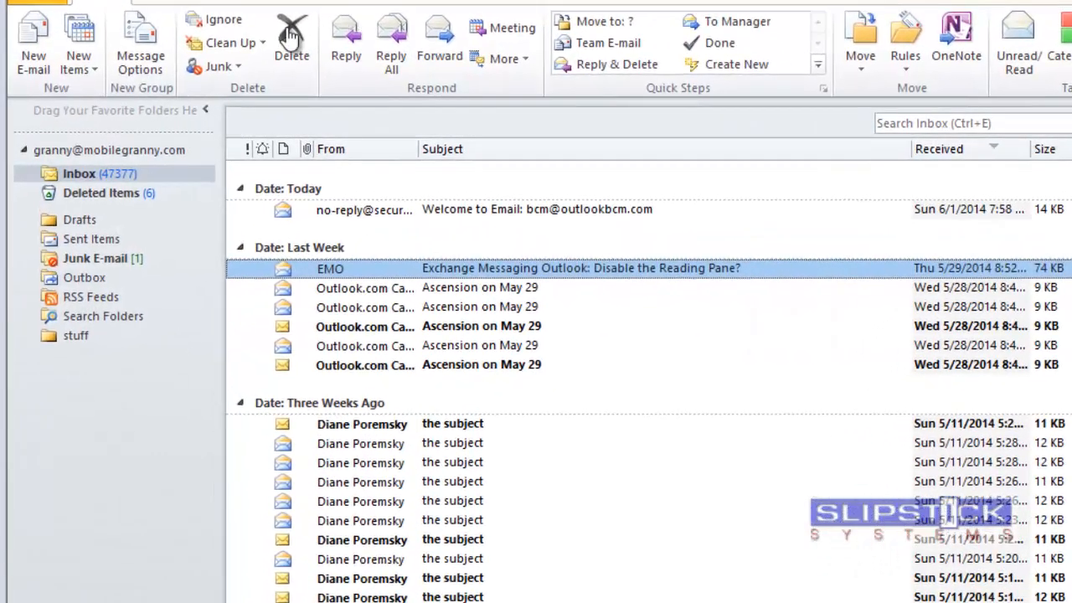
- Review the account's current Blocked Senders list in Junk E-mail Options before blocking anyone
click(218, 65)
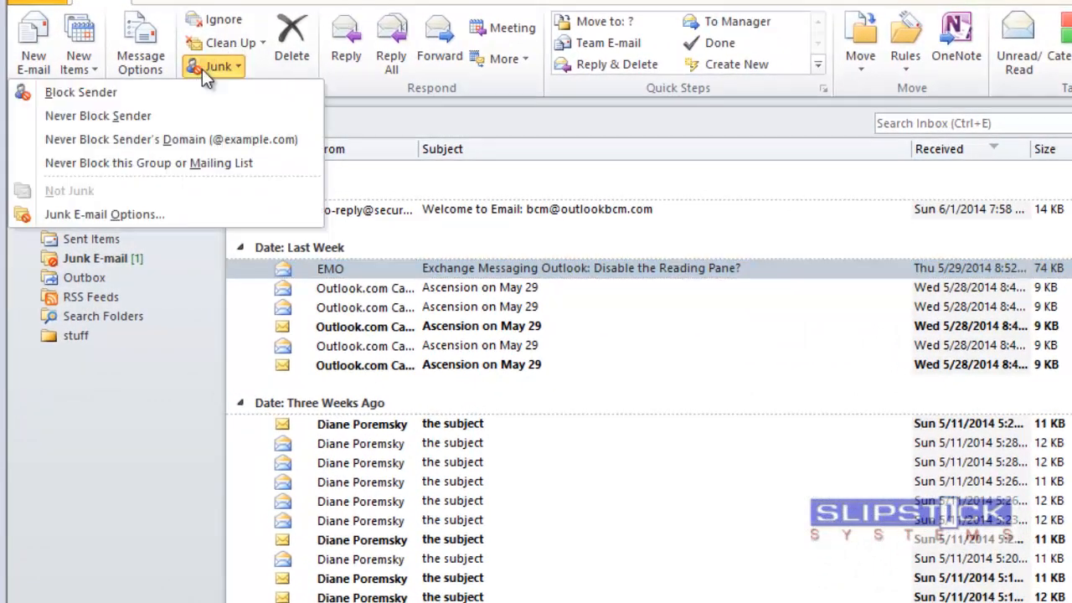
click(104, 214)
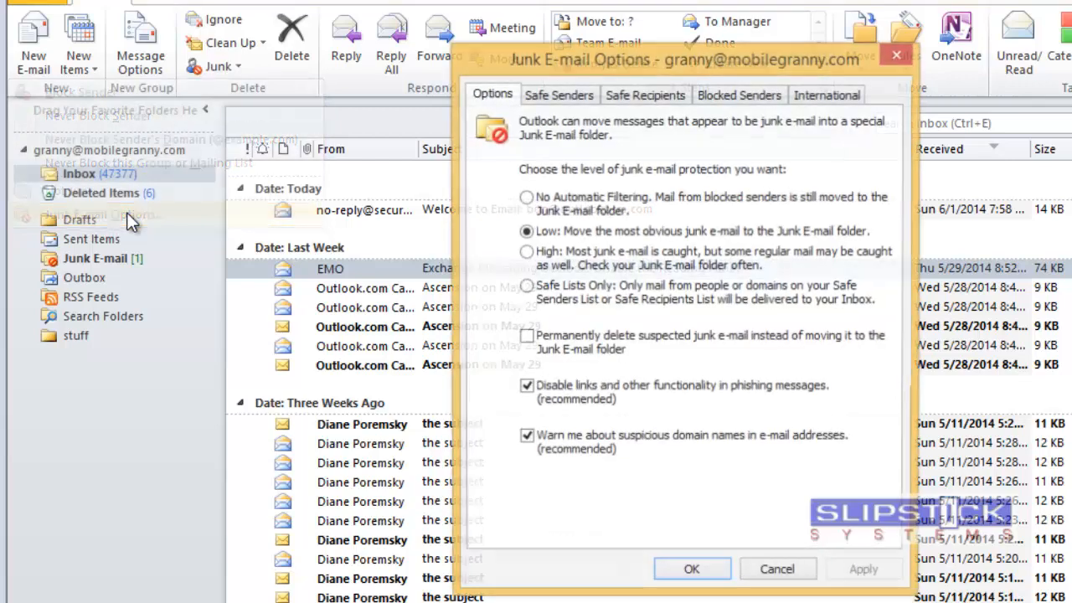
click(739, 94)
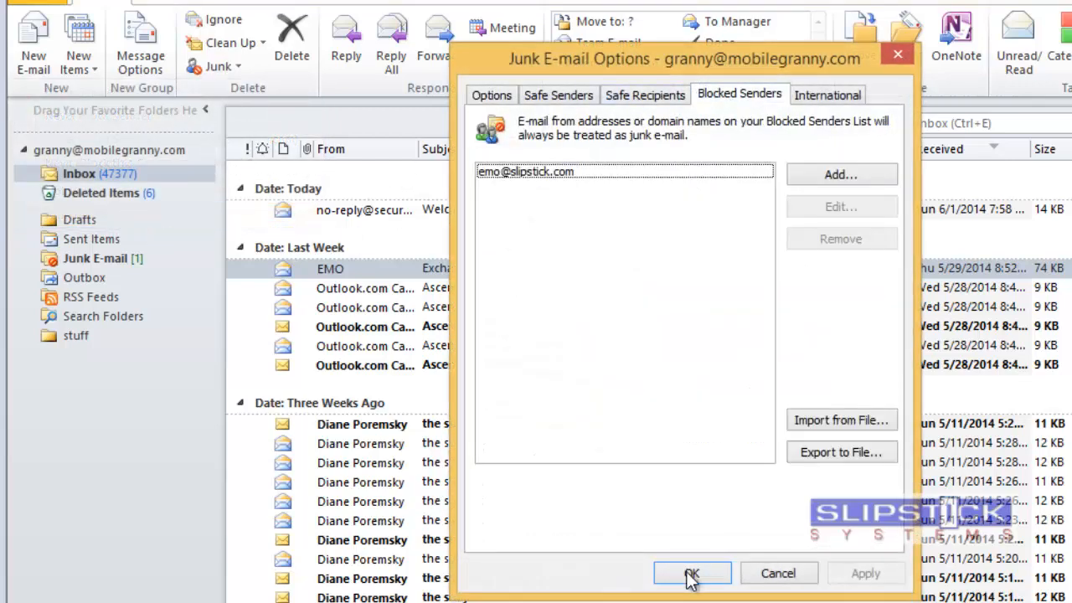
click(692, 573)
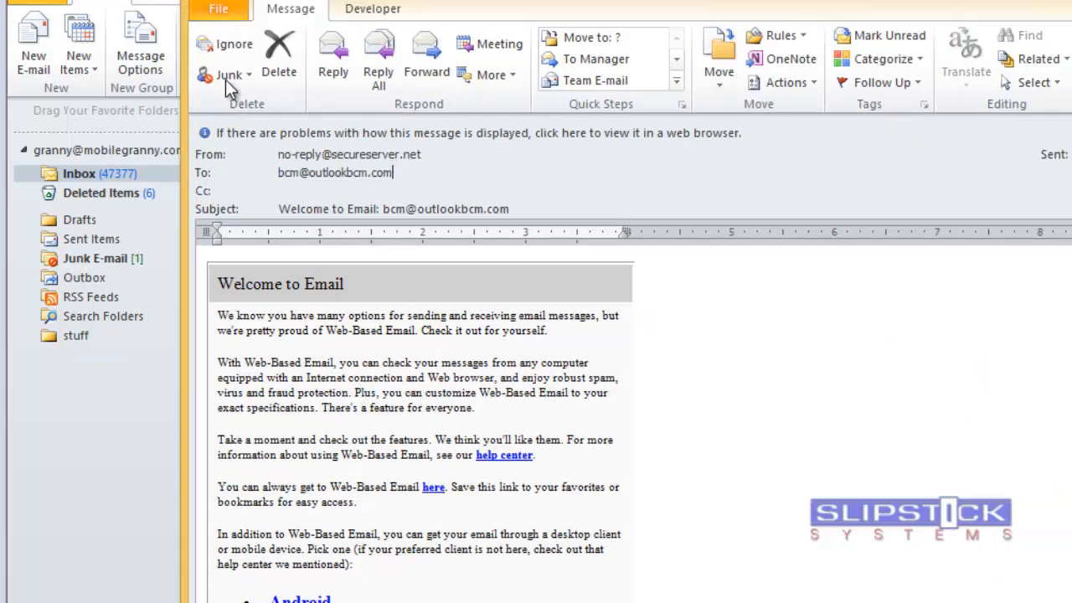
- Block the Welcome to Email sender via Junk > Block Sender and confirm, moving it to Junk E-mail
click(229, 74)
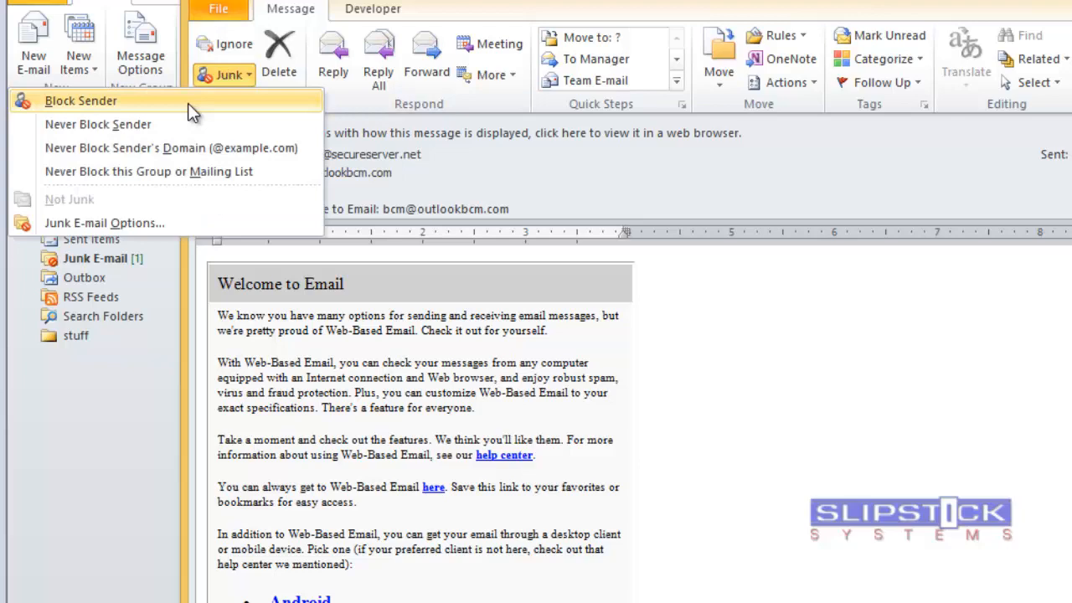
click(81, 101)
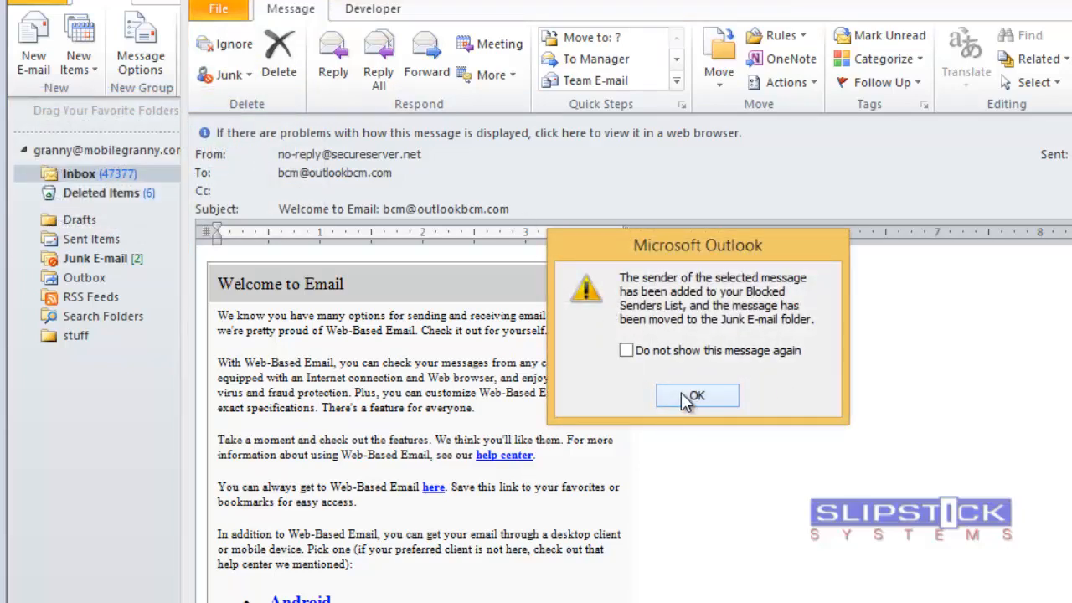
click(696, 396)
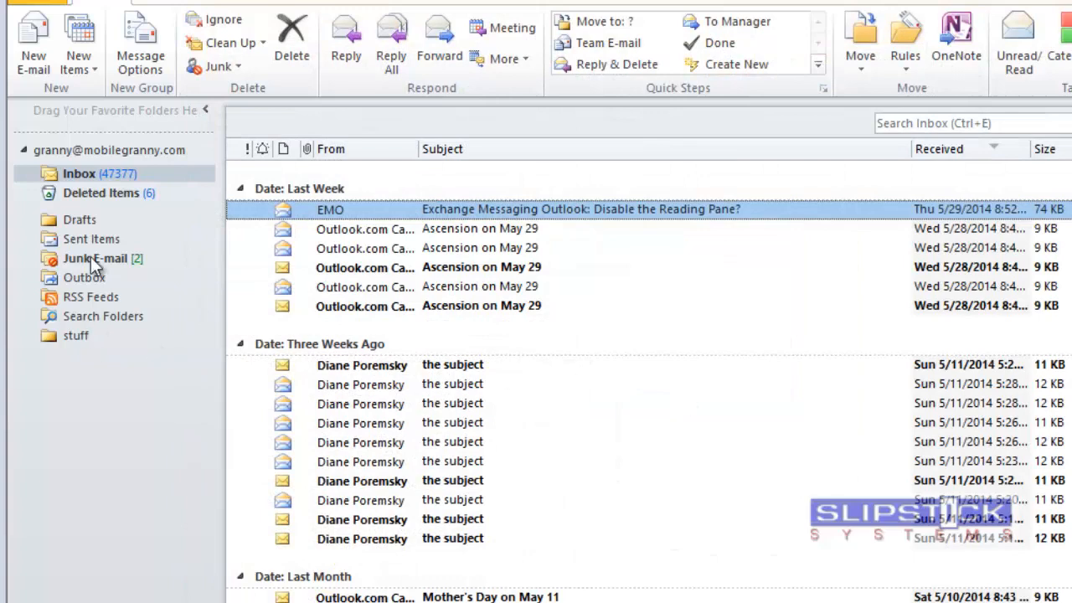
click(93, 258)
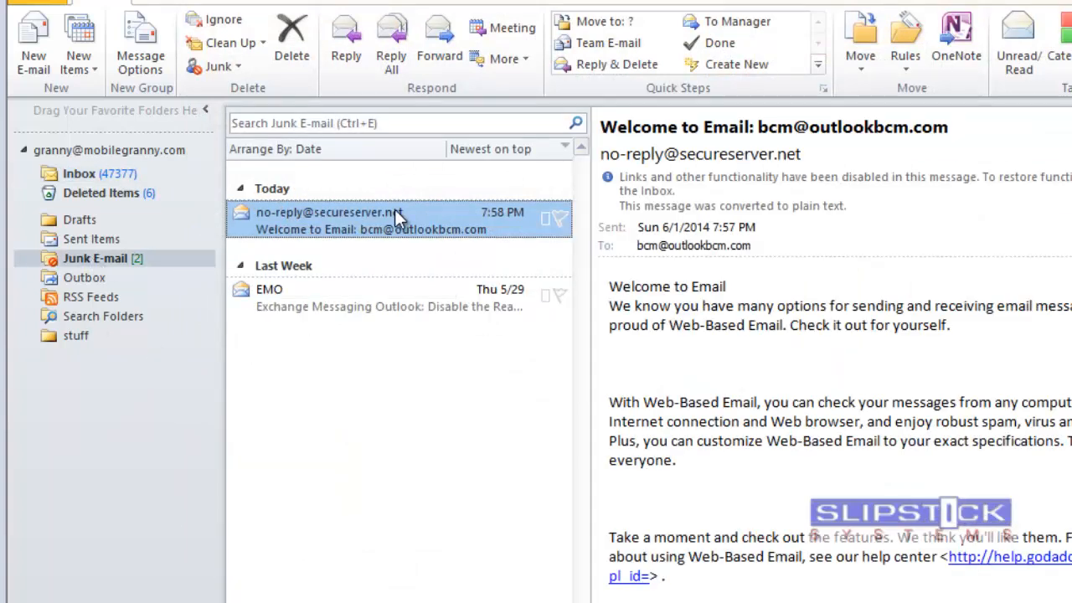
mouse_move(399, 221)
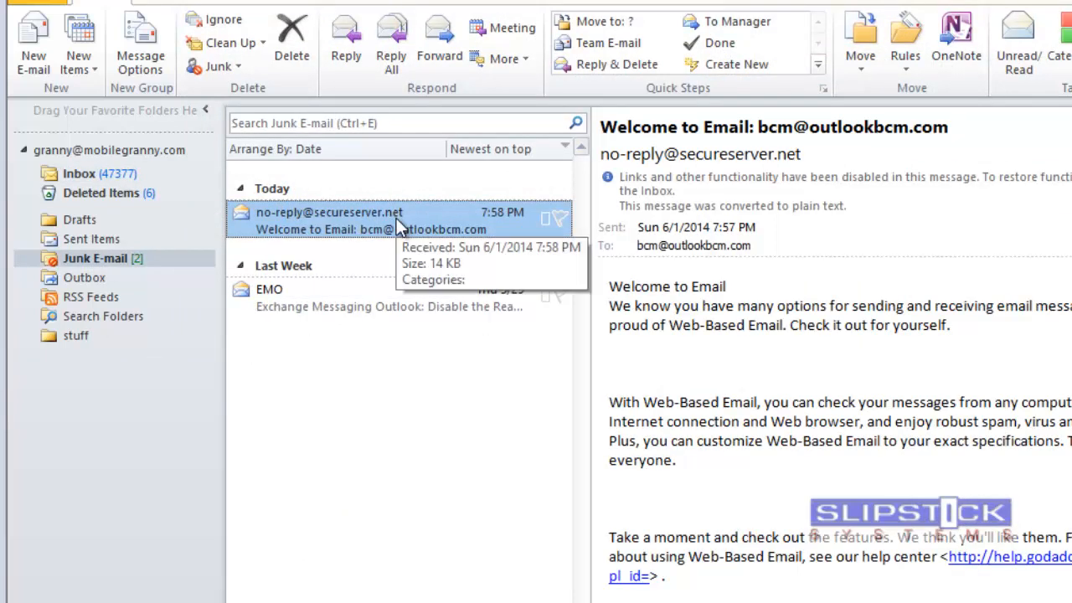
mouse_move(214, 66)
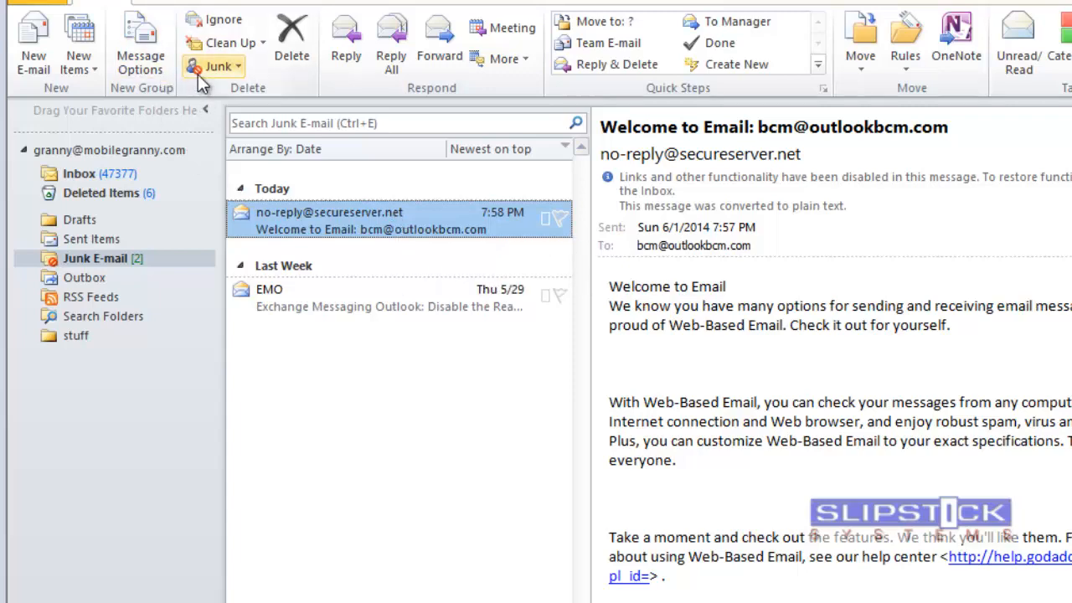
click(214, 67)
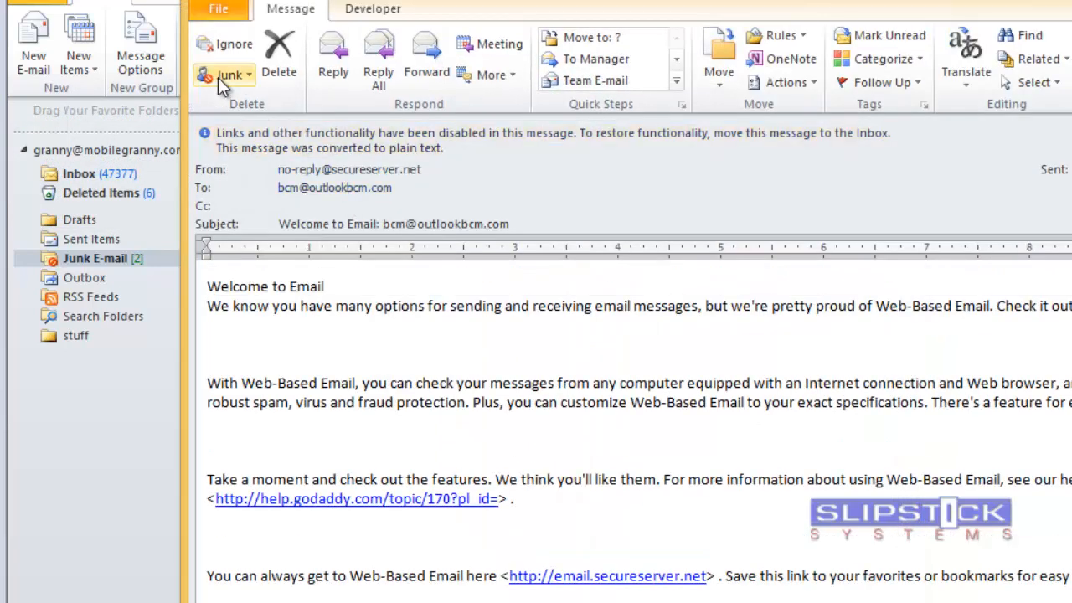
click(231, 74)
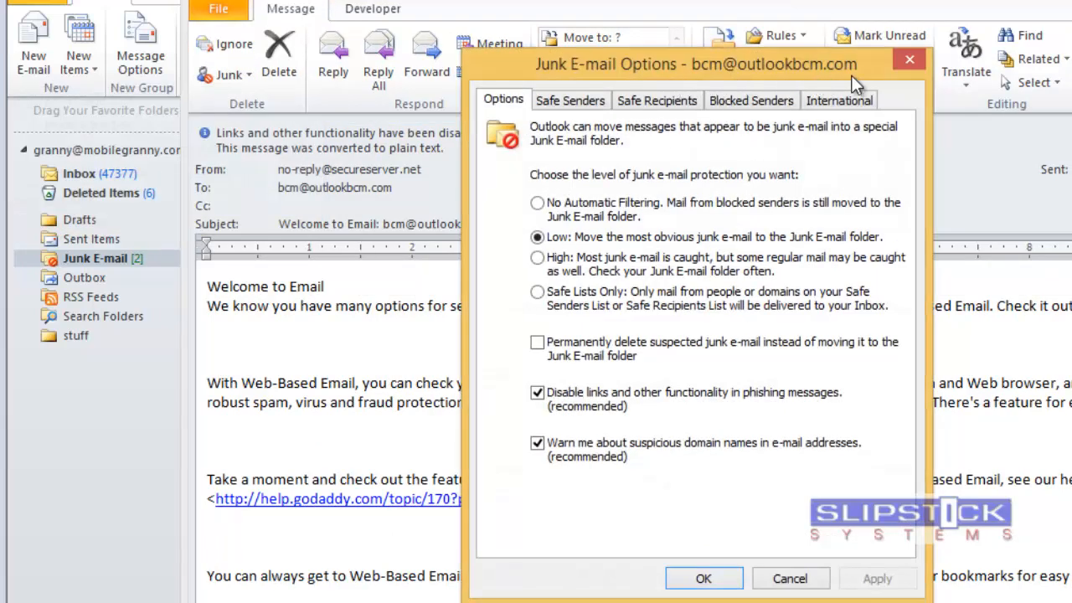
click(751, 100)
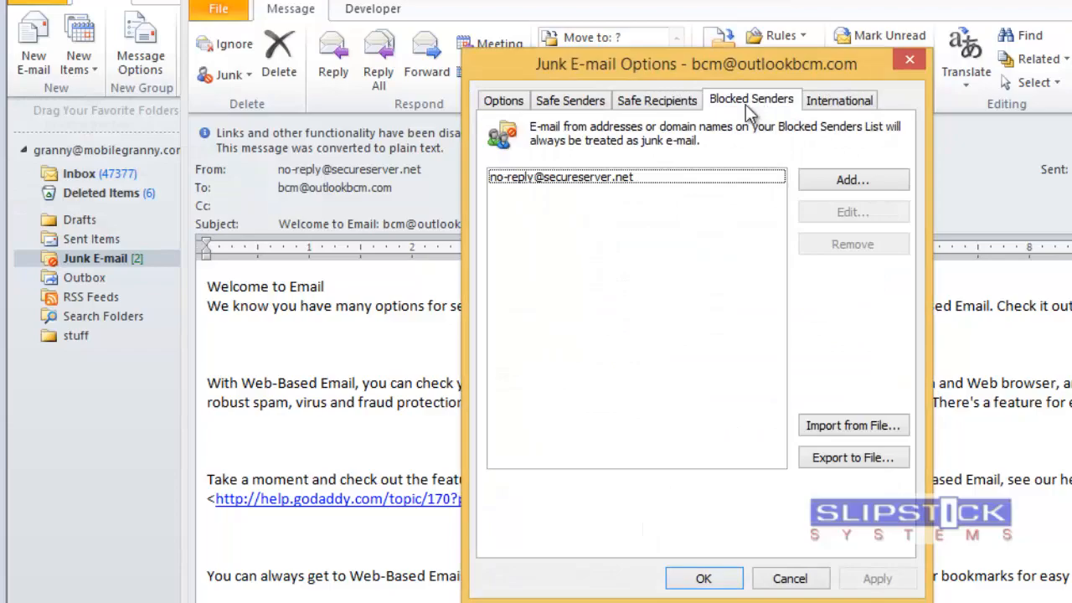